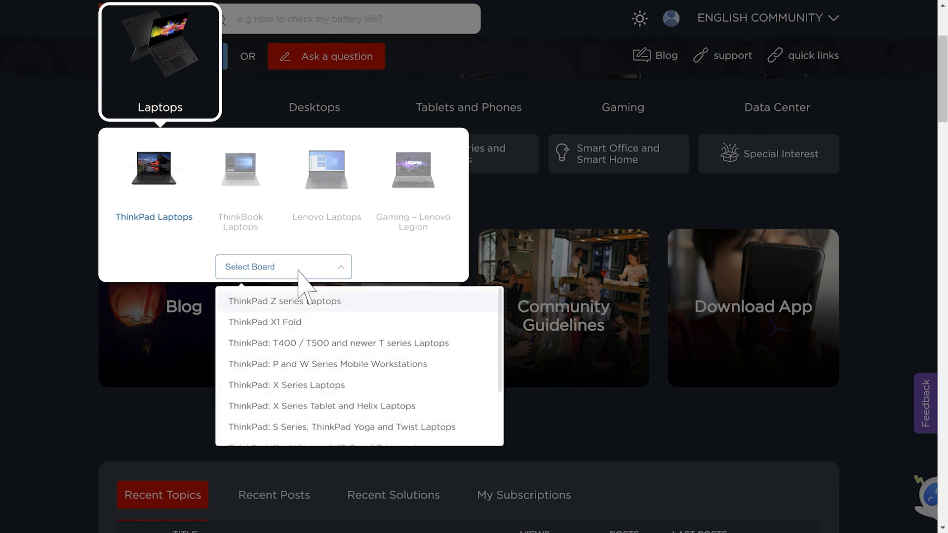
Choose ThinkPad Z series Laptops from the Laptops board dropdown.
left_click(284, 302)
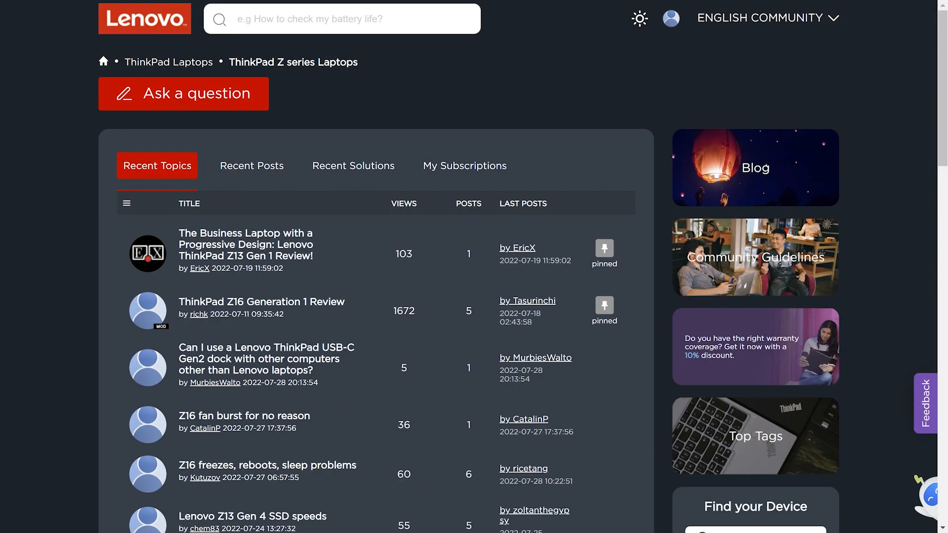
Switch the Z series board to its Recent Solutions list.
left_click(353, 165)
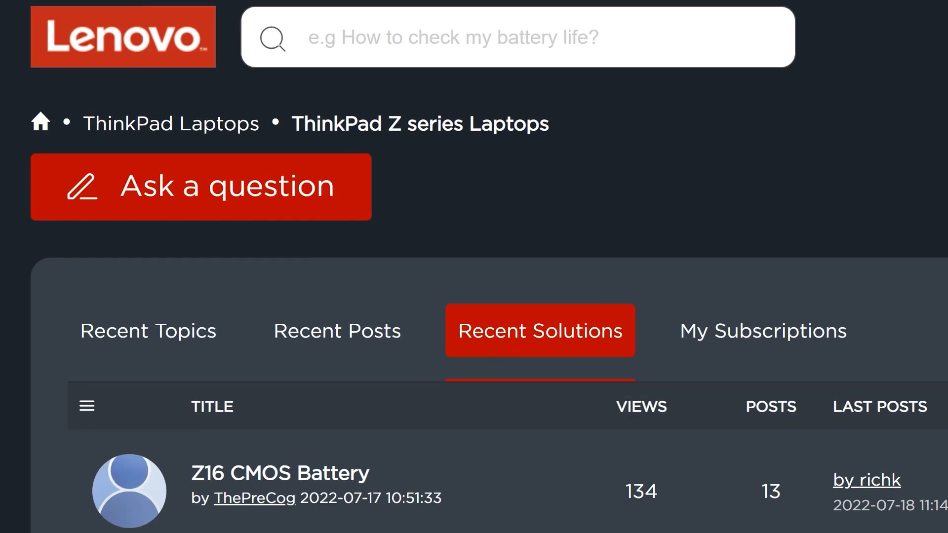